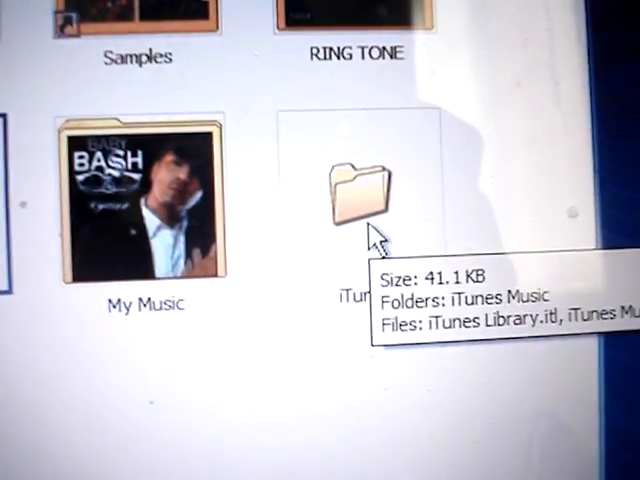
Step: Delete the iTunes folder inside My Music via its context menu
right_click(356, 196)
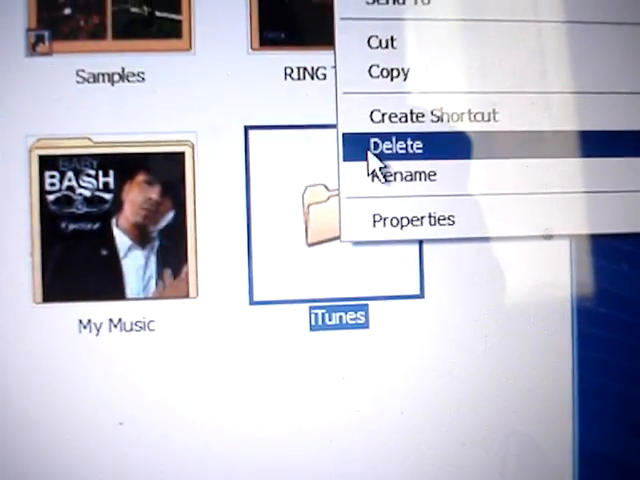
left_click(392, 144)
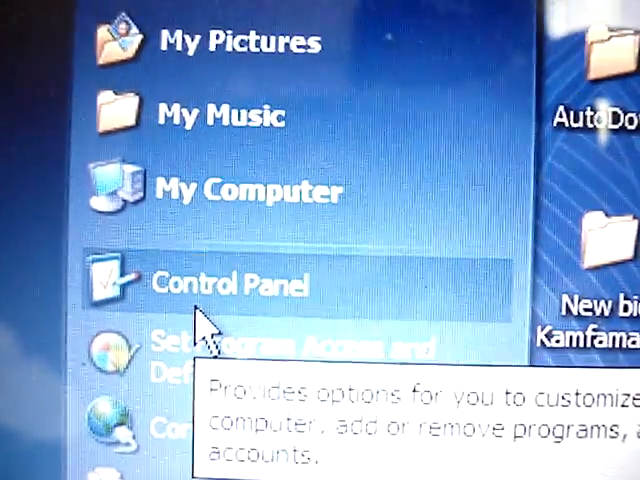
Step: Launch Control Panel from the Start menu
left_click(228, 284)
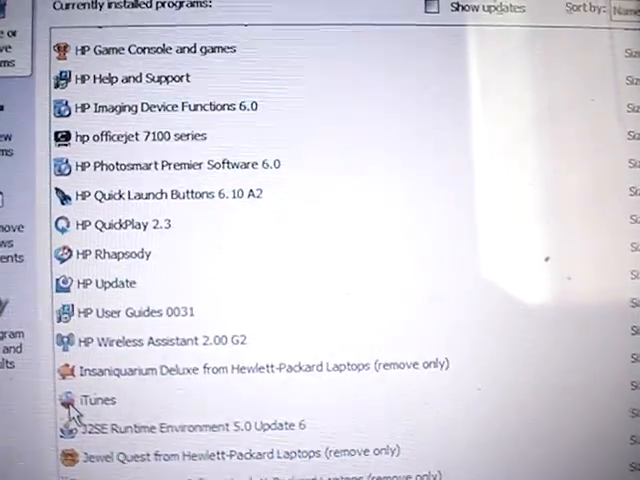
Step: Select iTunes in the installed programs for removal, then close the Control Panel window
left_click(96, 400)
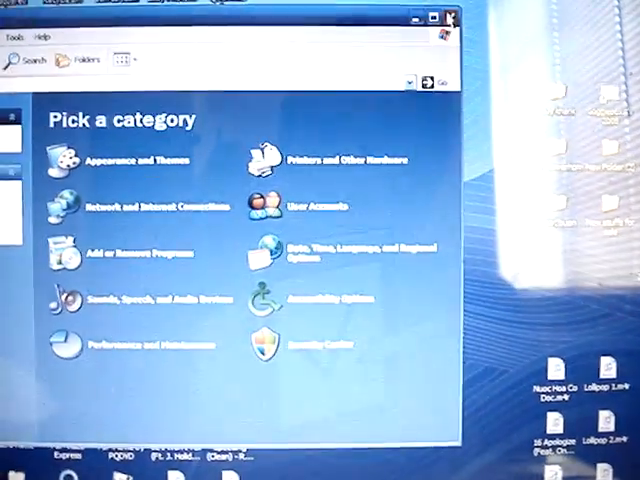
left_click(448, 16)
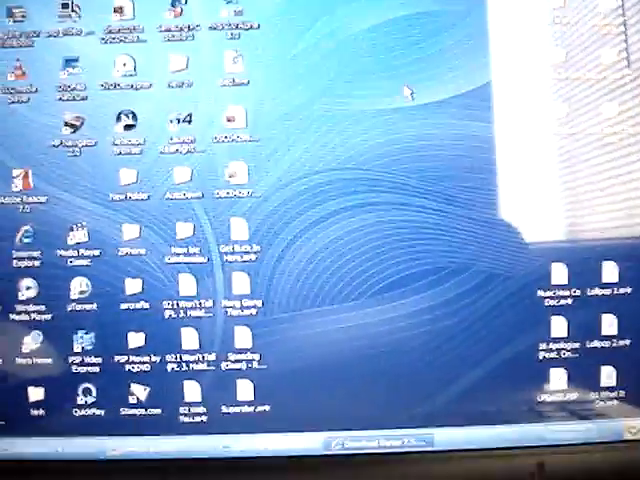